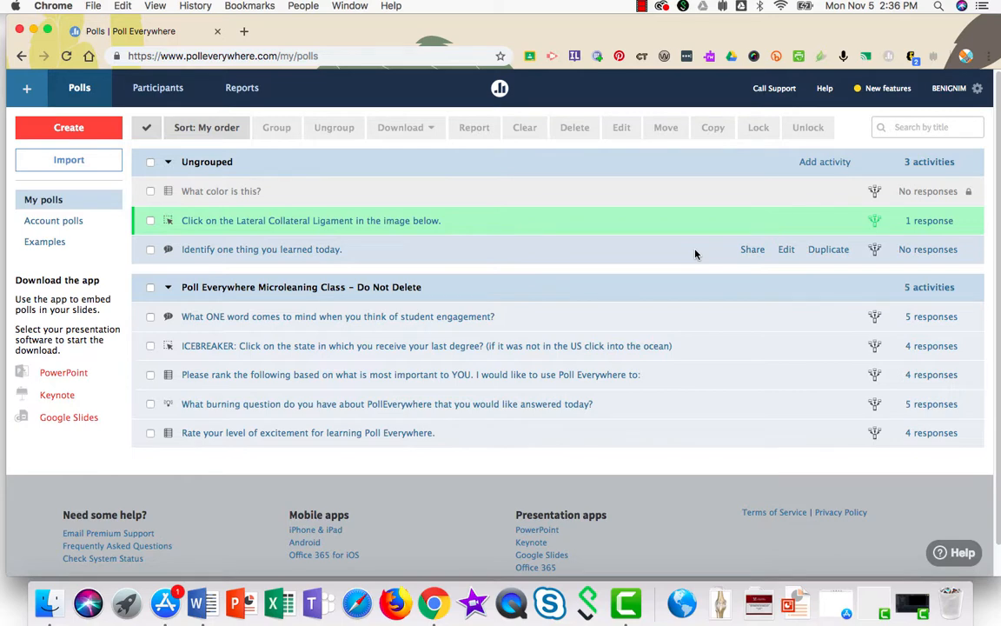
{"action": "mouse_move", "coordinate": [535, 198]}
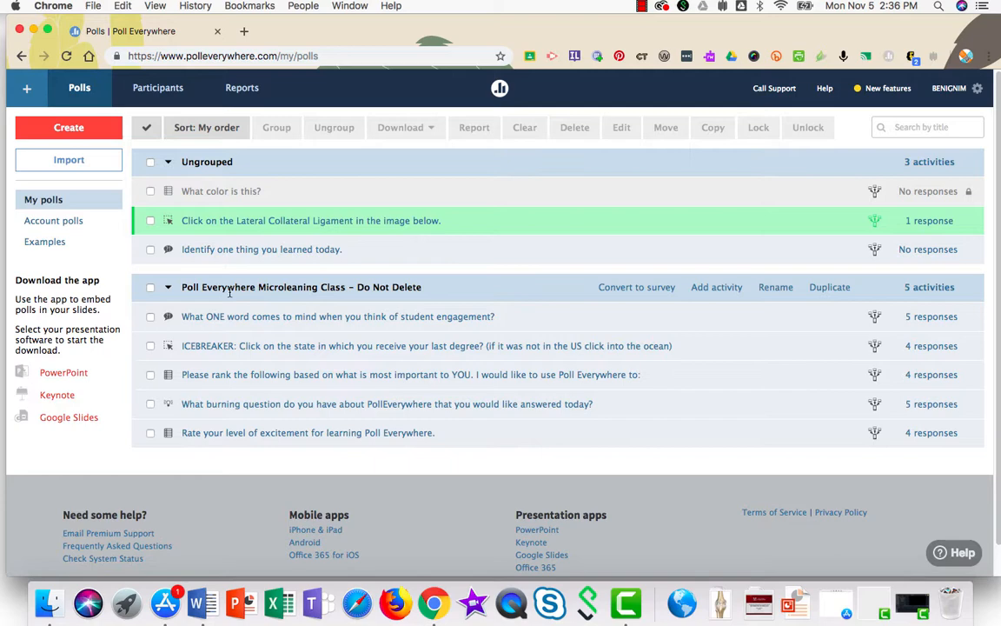
{"action": "mouse_move", "coordinate": [221, 191]}
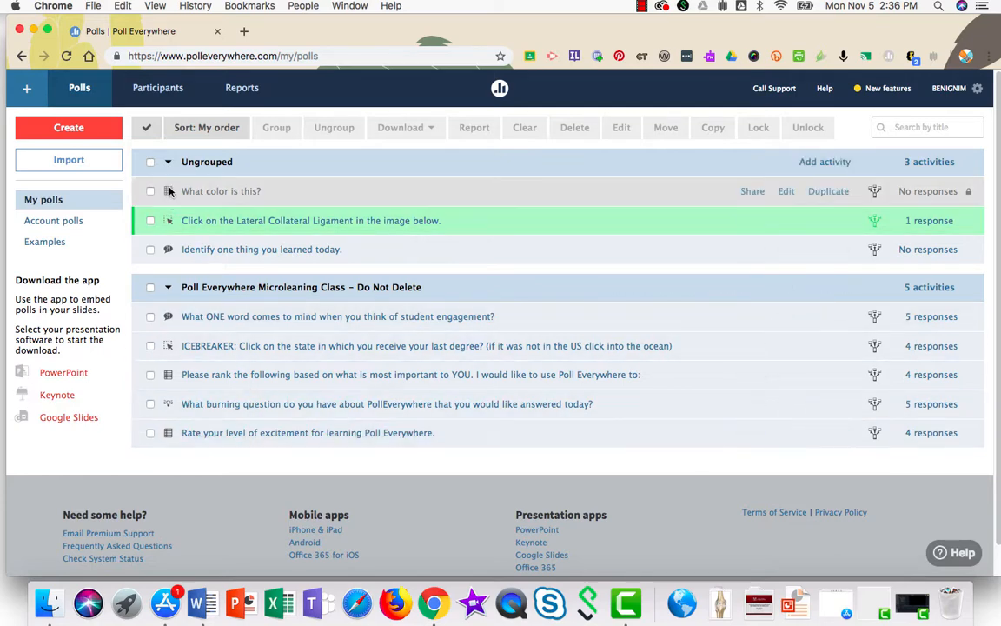
{"action": "mouse_move", "coordinate": [264, 236]}
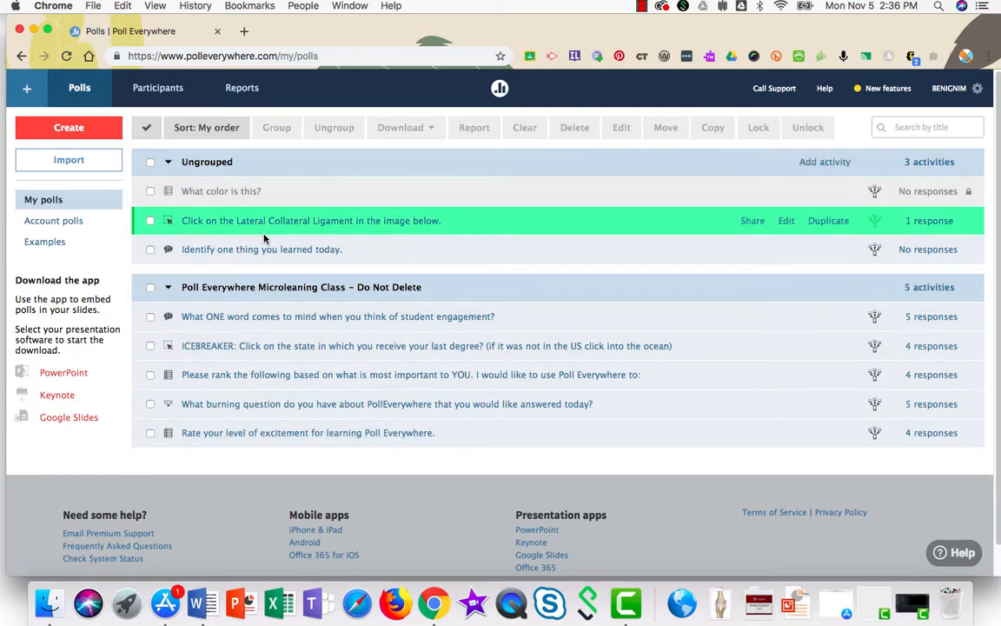
{"action": "mouse_move", "coordinate": [164, 205]}
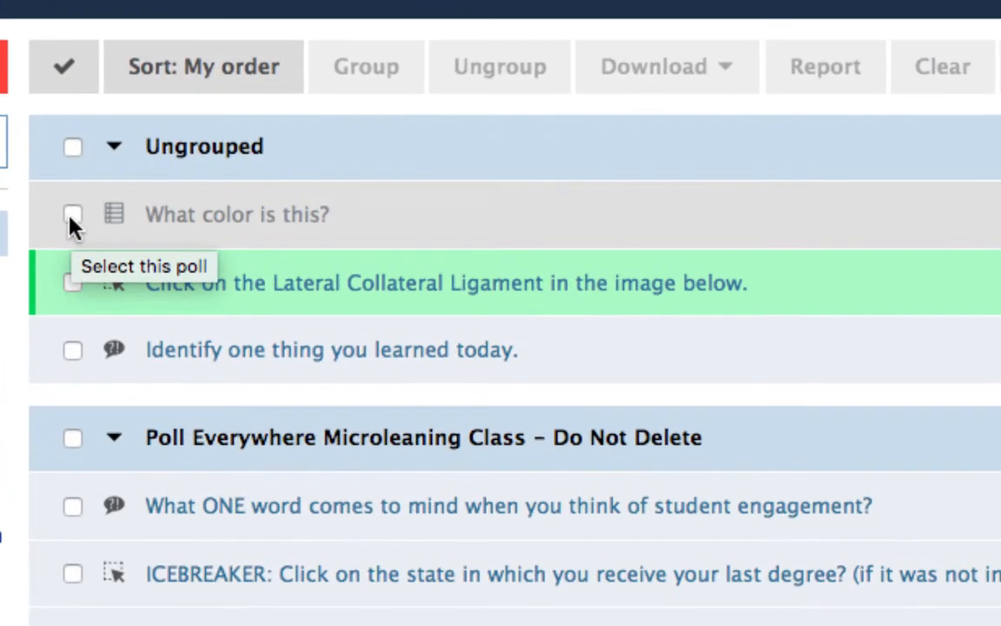
- Group the 'What color is this?' and Lateral Collateral Ligament polls into a new group
{"action": "left_click", "coordinate": [73, 214]}
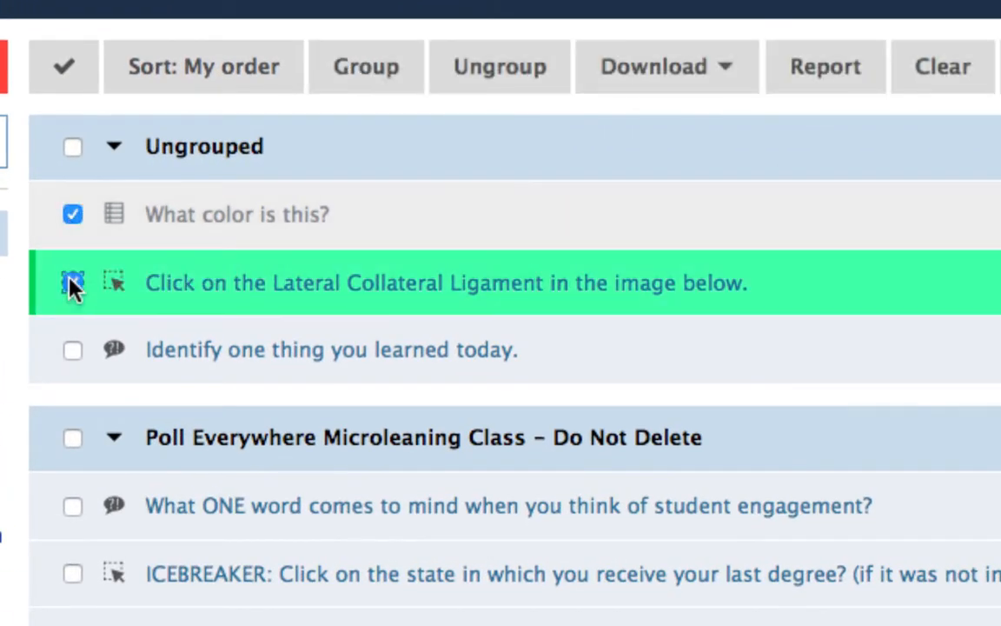
{"action": "left_click", "coordinate": [70, 282]}
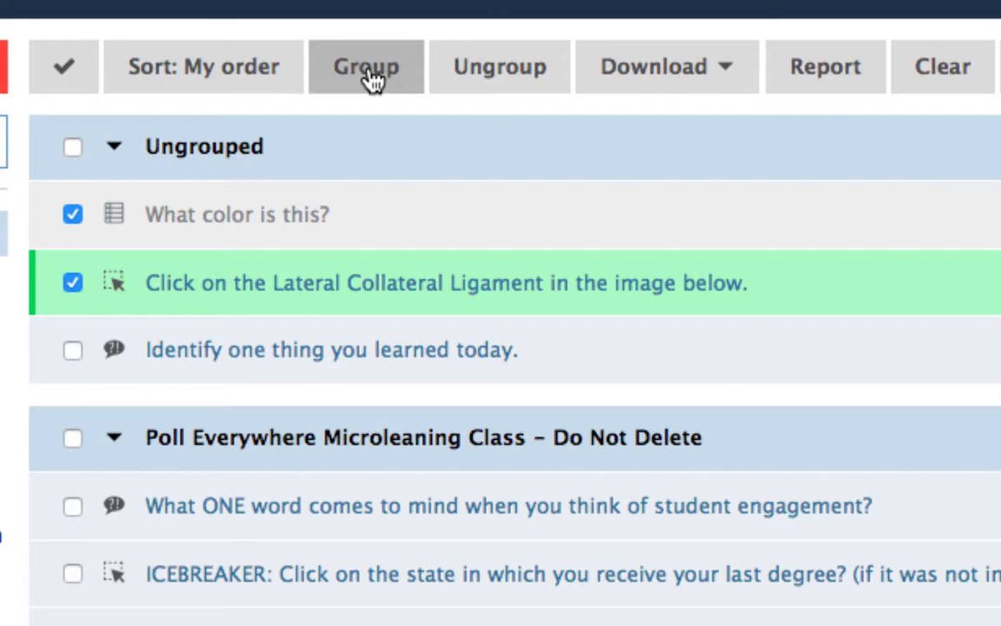
{"action": "left_click", "coordinate": [365, 66]}
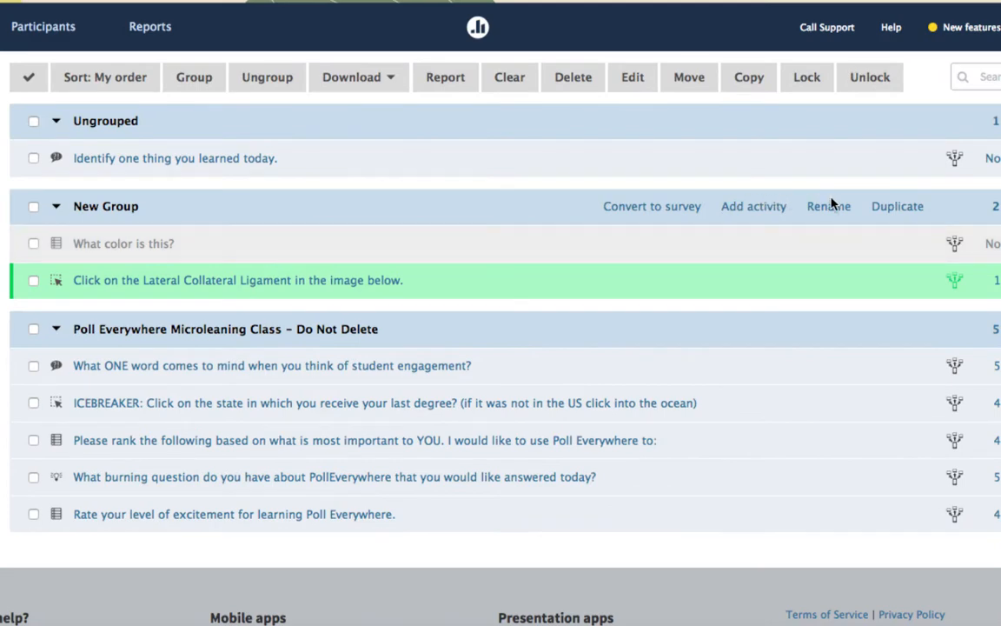
{"action": "mouse_move", "coordinate": [829, 210]}
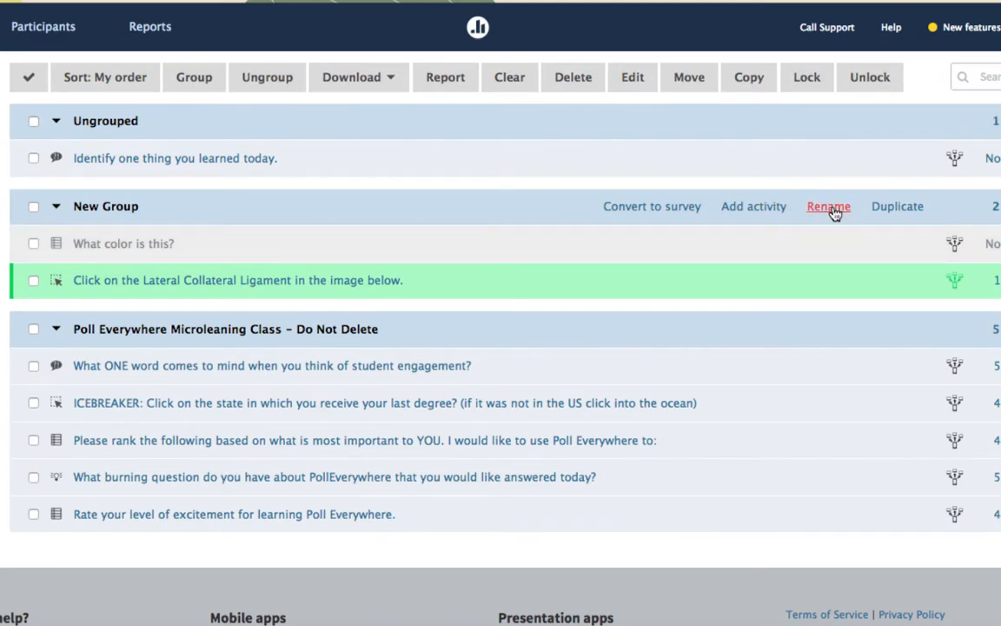
- Rename the new group to 'Homework 1' and confirm the name
{"action": "left_click", "coordinate": [827, 205]}
{"action": "type", "text": "Homework 1"}
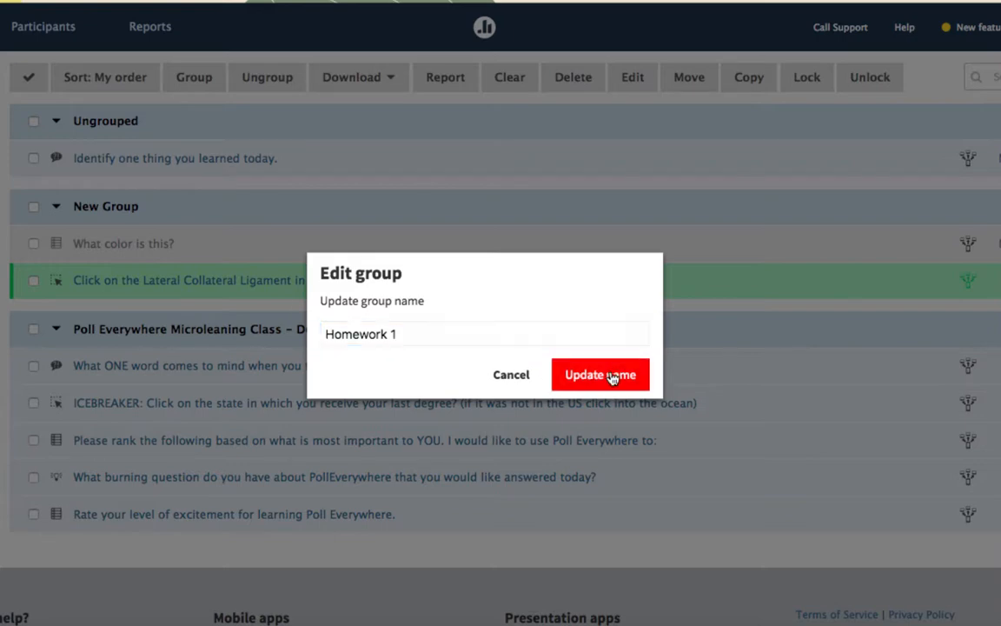
{"action": "left_click", "coordinate": [601, 374]}
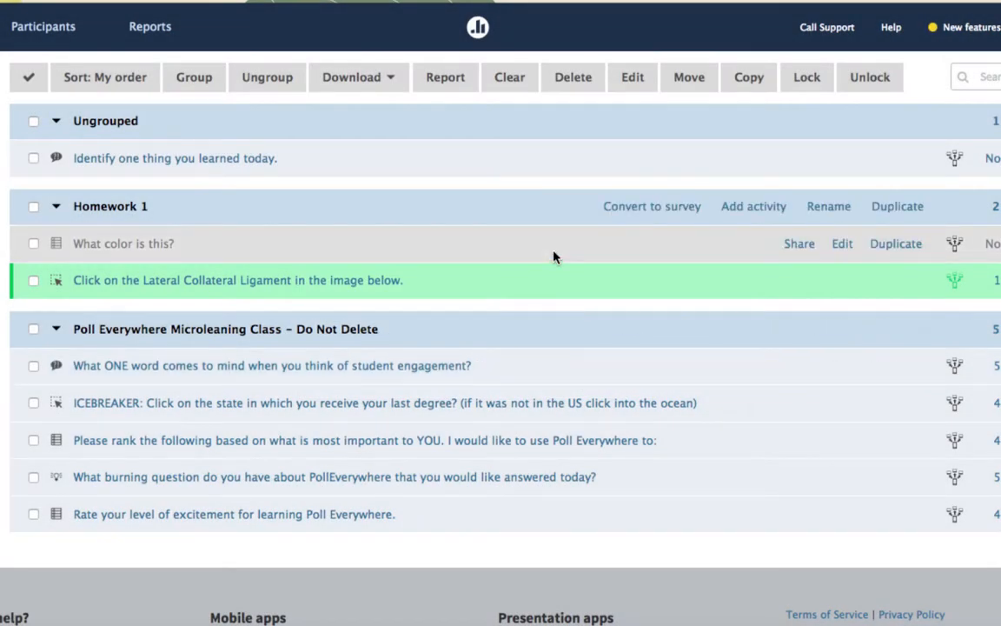
{"action": "mouse_move", "coordinate": [855, 231]}
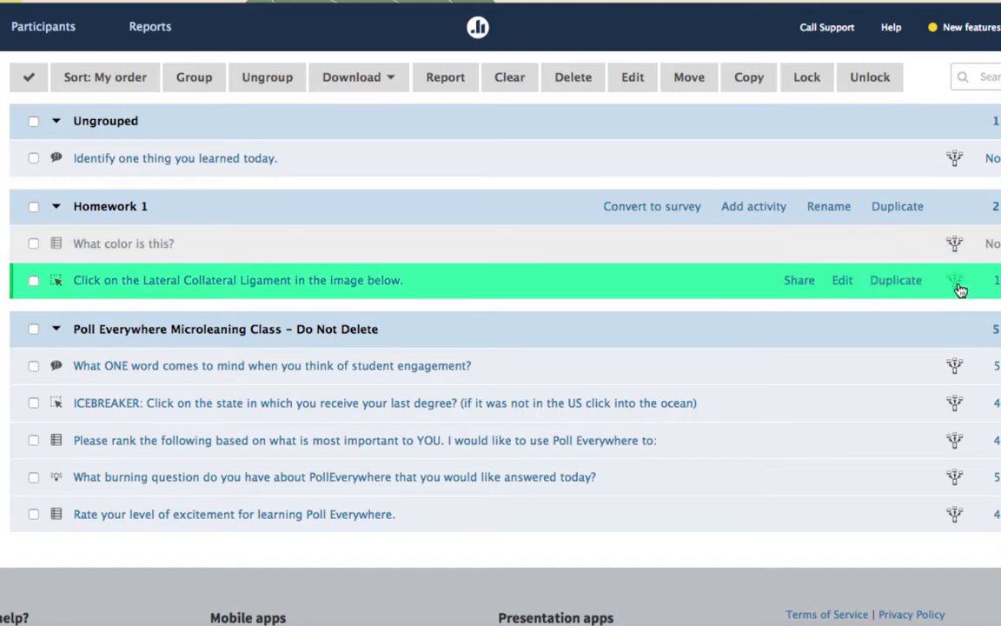
{"action": "mouse_move", "coordinate": [956, 243]}
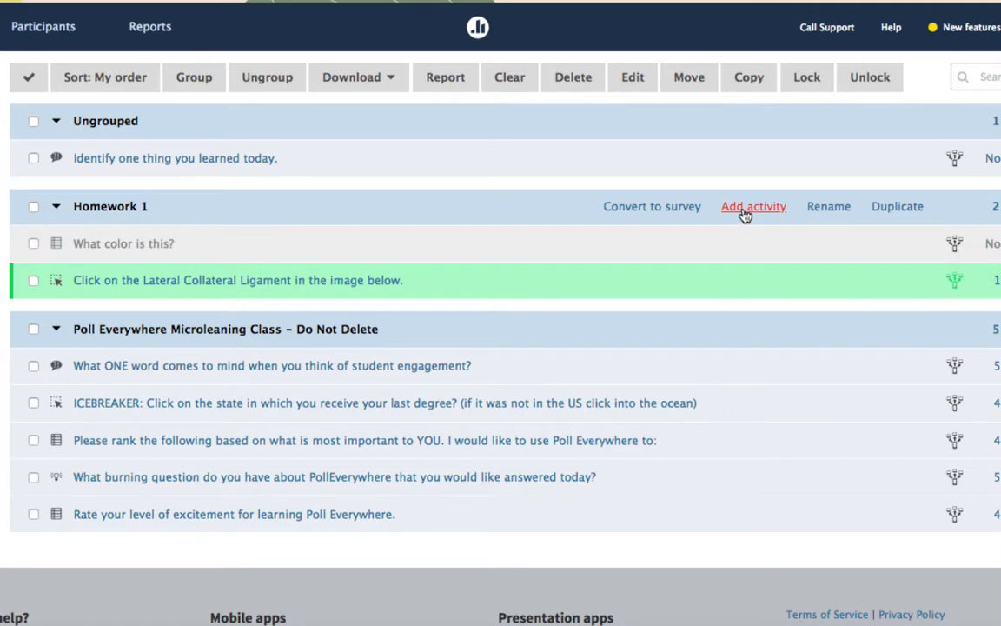
{"action": "mouse_move", "coordinate": [897, 212]}
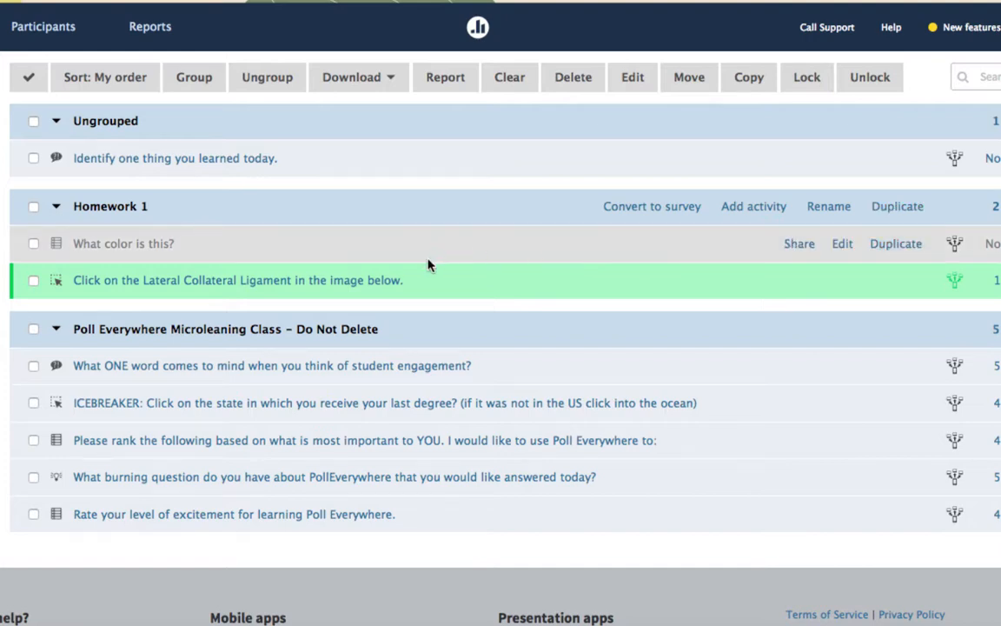
{"action": "mouse_move", "coordinate": [954, 247]}
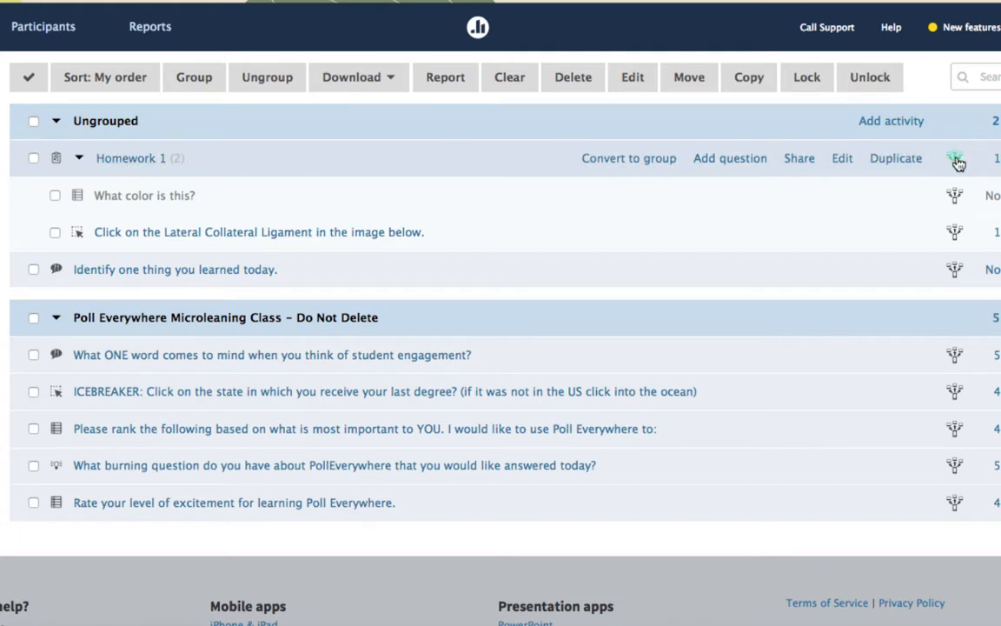
{"action": "mouse_move", "coordinate": [956, 159]}
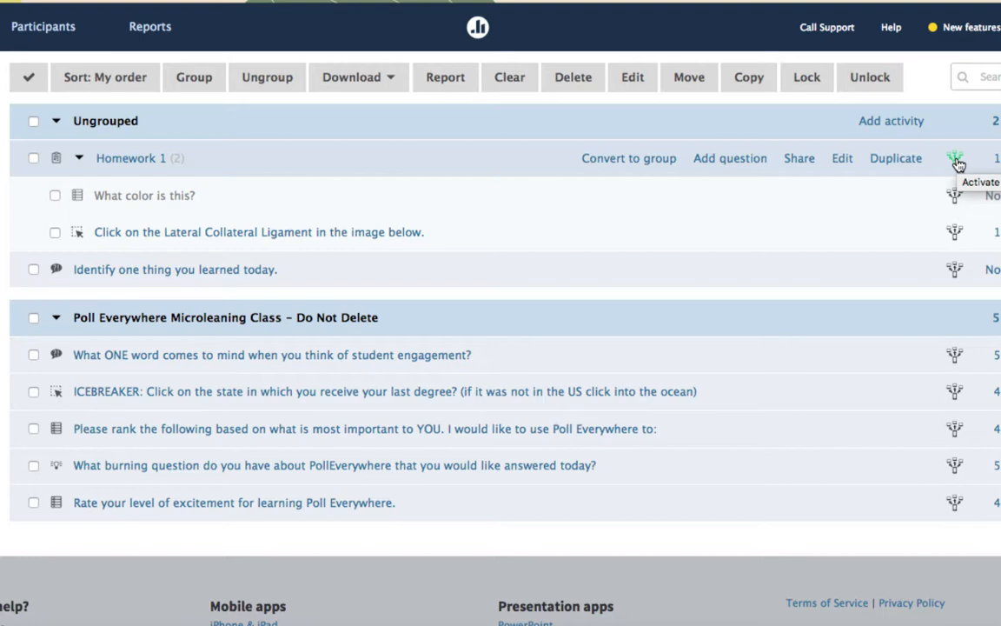
- Activate the Homework 1 survey so it is live for responses
{"action": "left_click", "coordinate": [955, 157]}
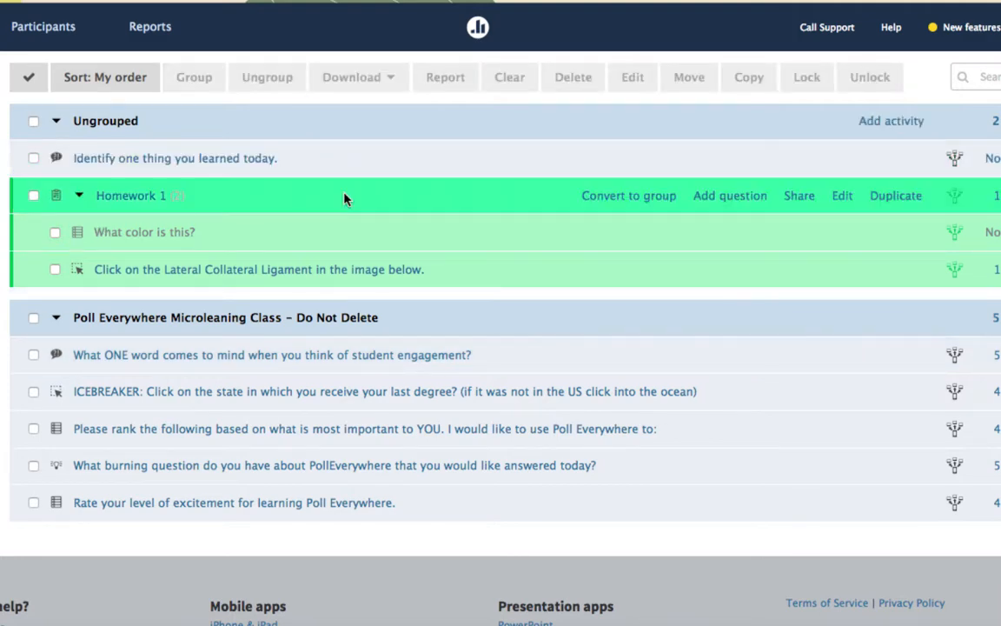
{"action": "mouse_move", "coordinate": [344, 219]}
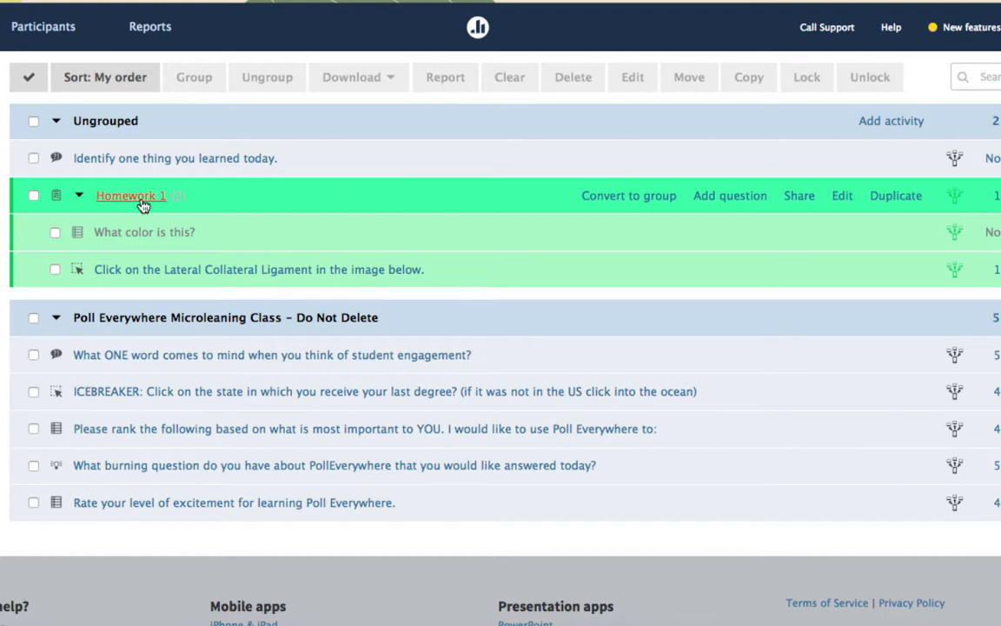
{"action": "mouse_move", "coordinate": [841, 198]}
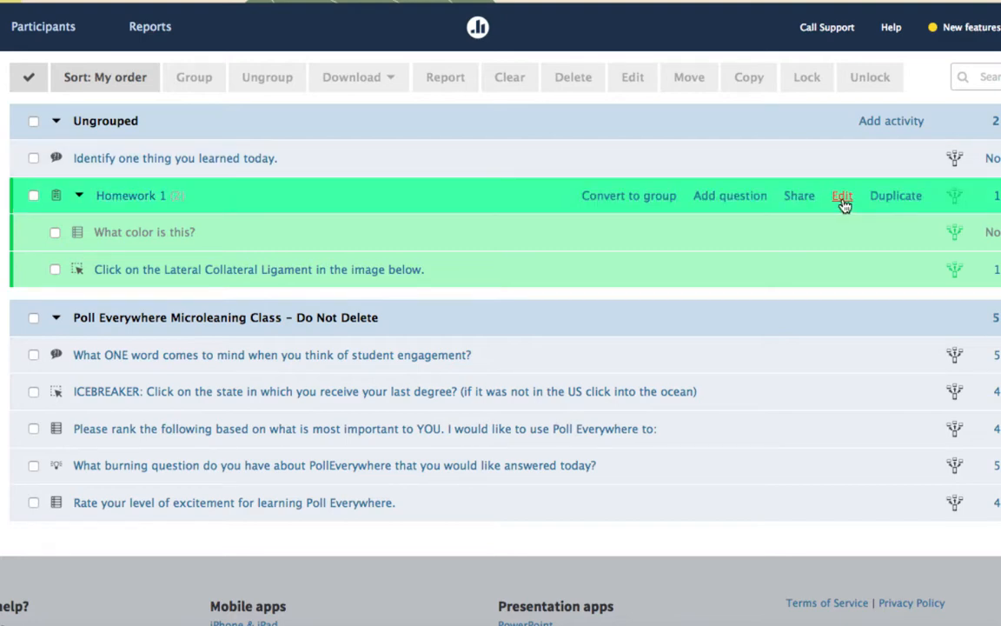
{"action": "left_click", "coordinate": [841, 195]}
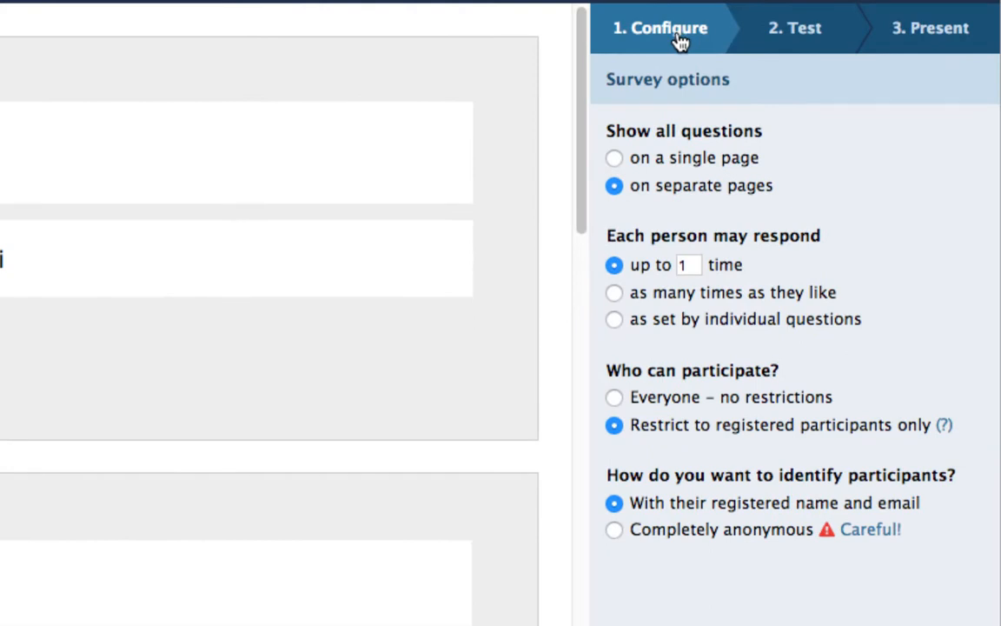
{"action": "mouse_move", "coordinate": [706, 139]}
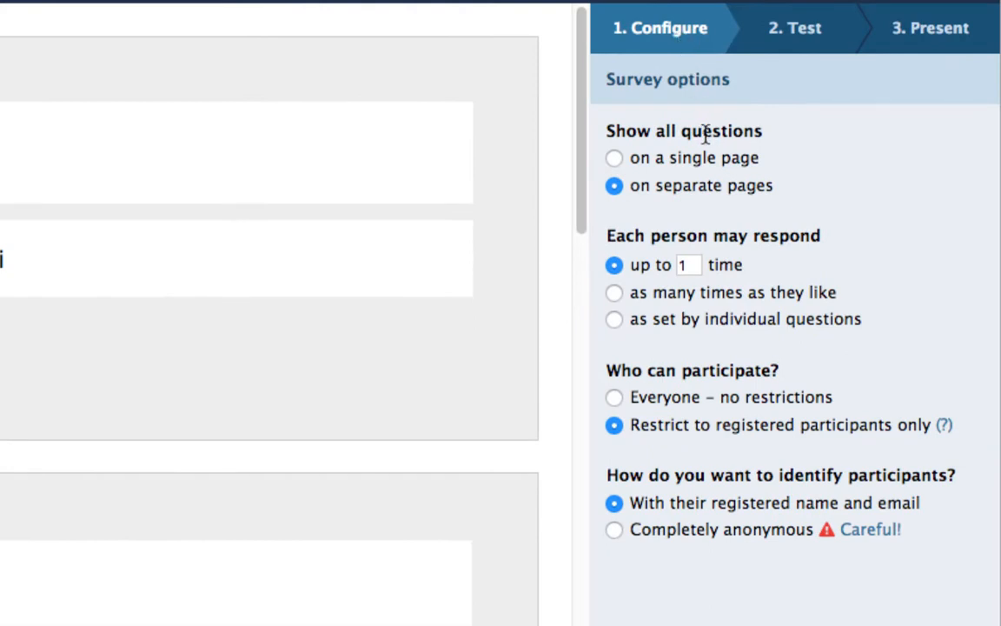
{"action": "mouse_move", "coordinate": [741, 166]}
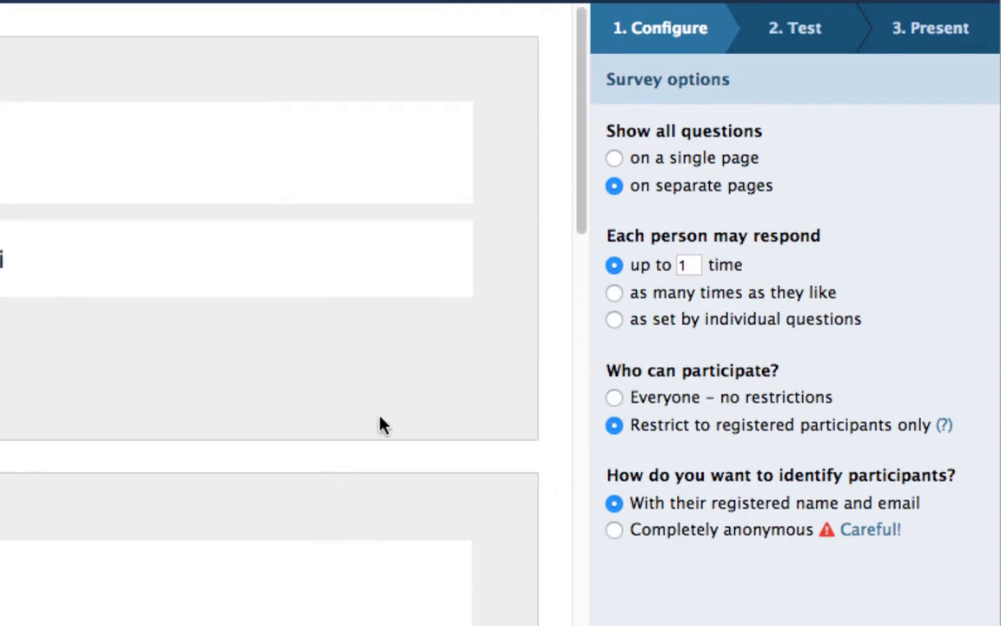
{"action": "mouse_move", "coordinate": [754, 193]}
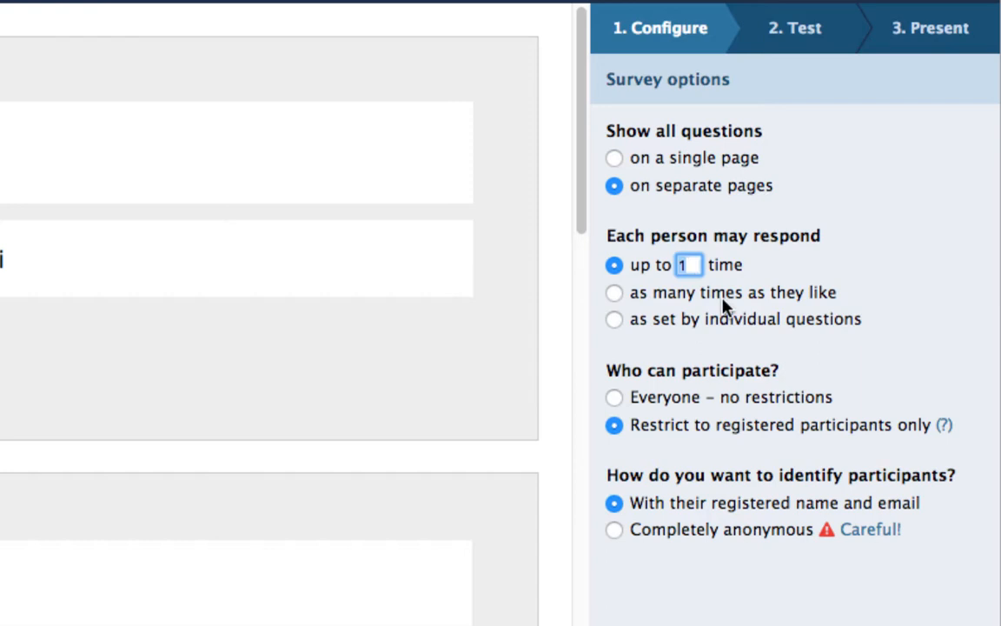
{"action": "mouse_move", "coordinate": [719, 333]}
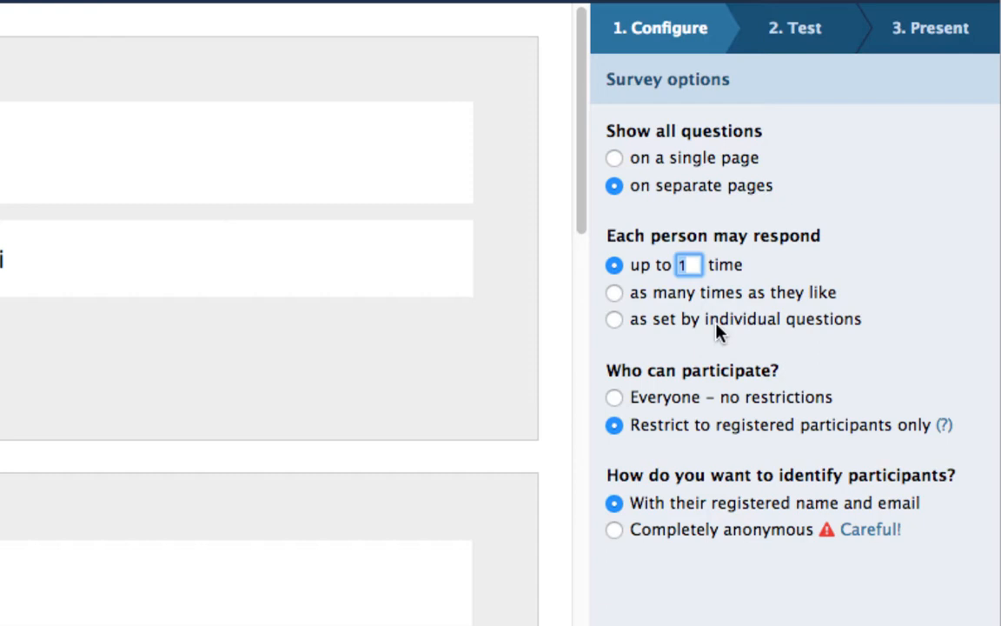
{"action": "left_click", "coordinate": [689, 264]}
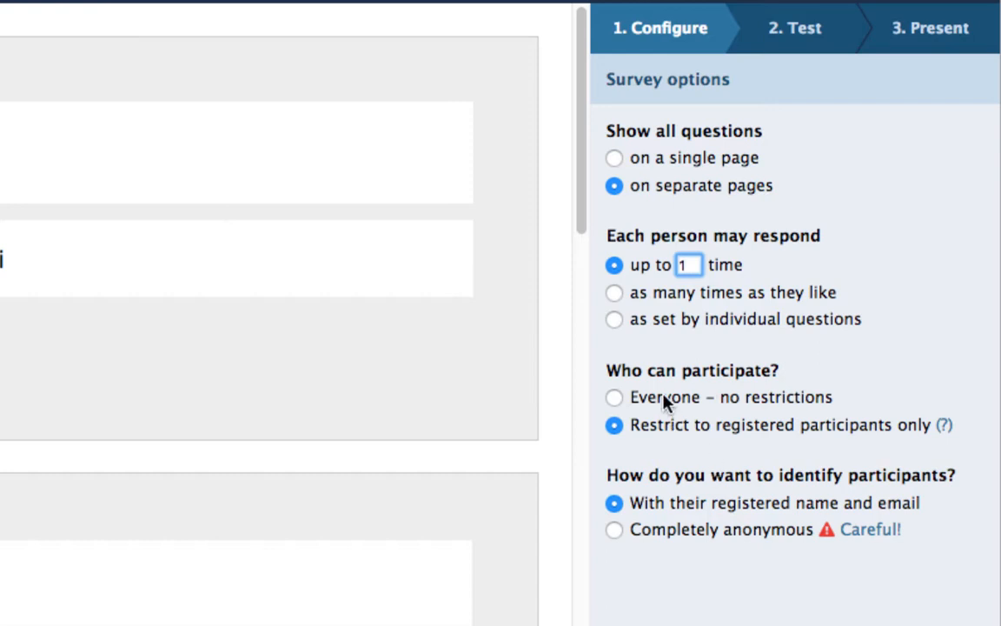
{"action": "left_click", "coordinate": [613, 396]}
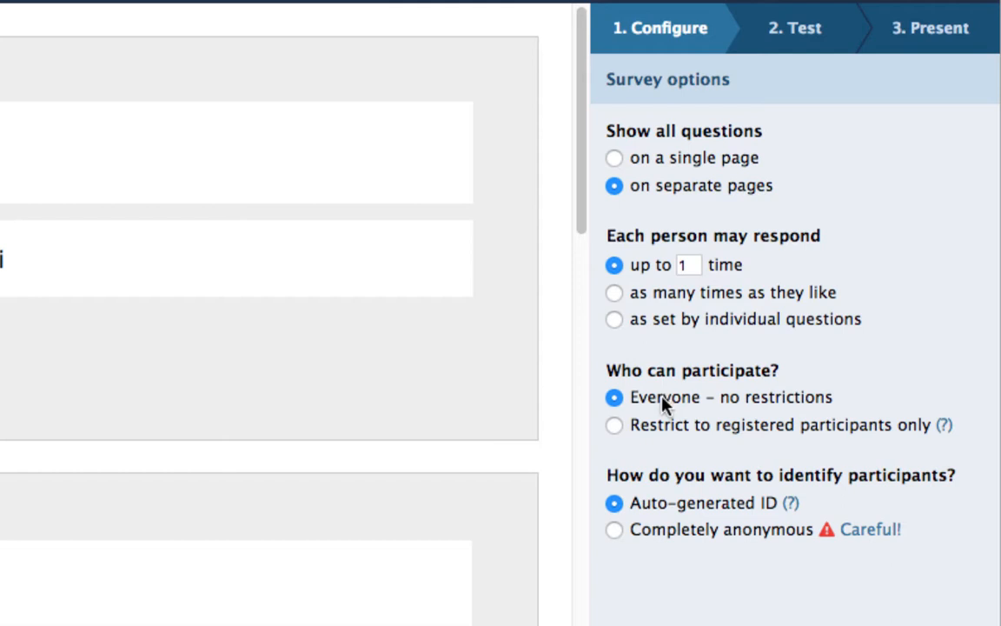
{"action": "left_click", "coordinate": [614, 424]}
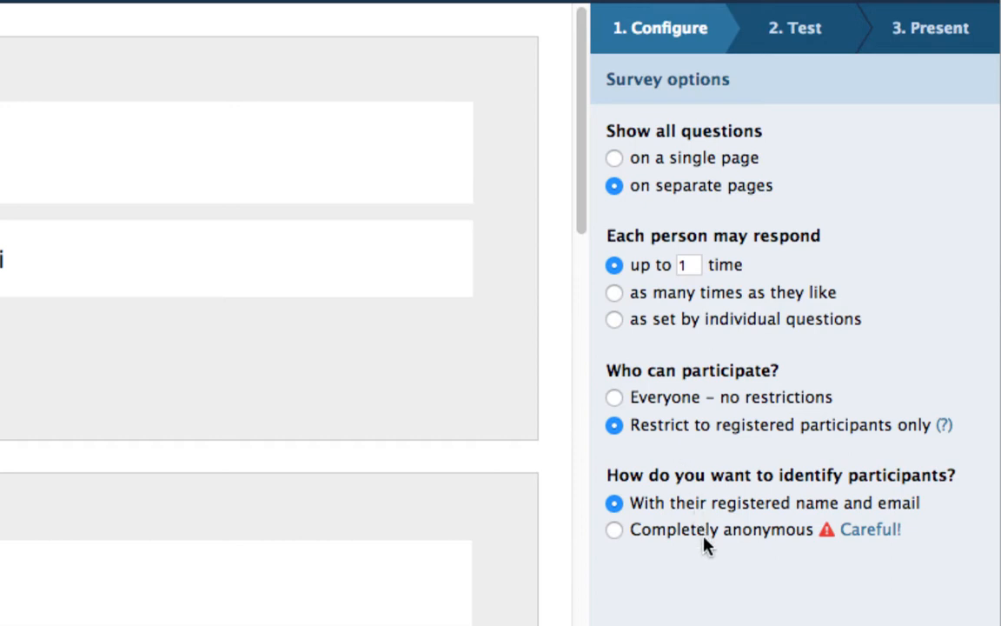
{"action": "mouse_move", "coordinate": [702, 519]}
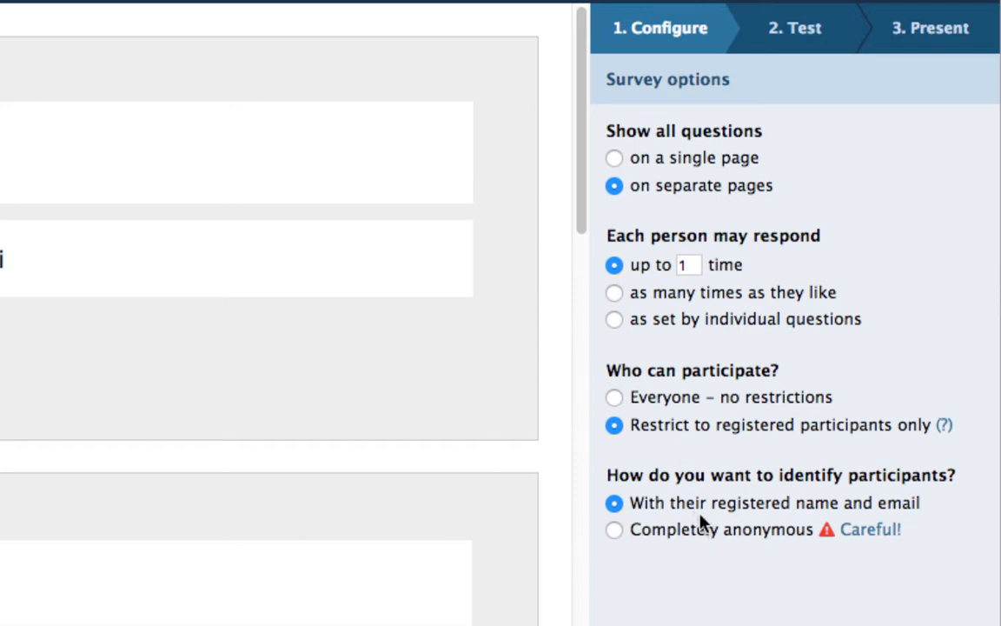
{"action": "mouse_move", "coordinate": [697, 512]}
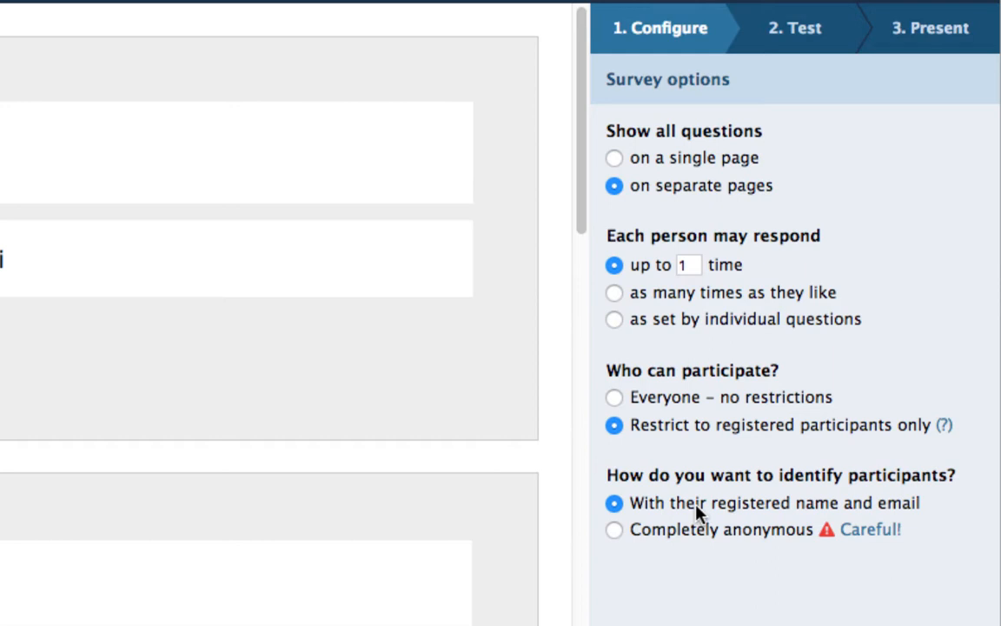
{"action": "mouse_move", "coordinate": [697, 543]}
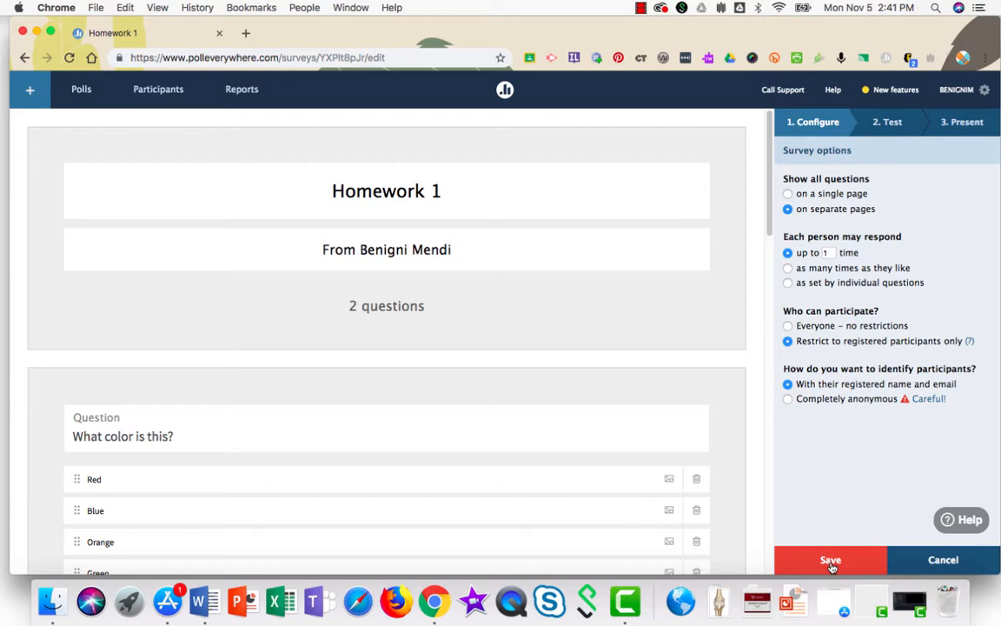
- Save the survey settings and move to the '2. Test' step with its PollEv.com link
{"action": "left_click", "coordinate": [837, 560]}
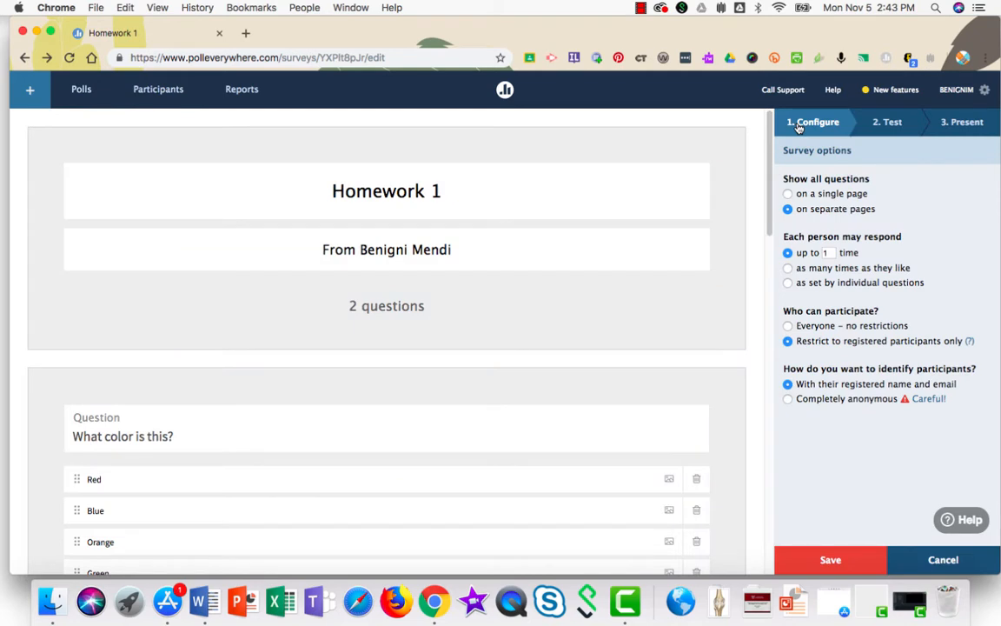
{"action": "left_click", "coordinate": [888, 121]}
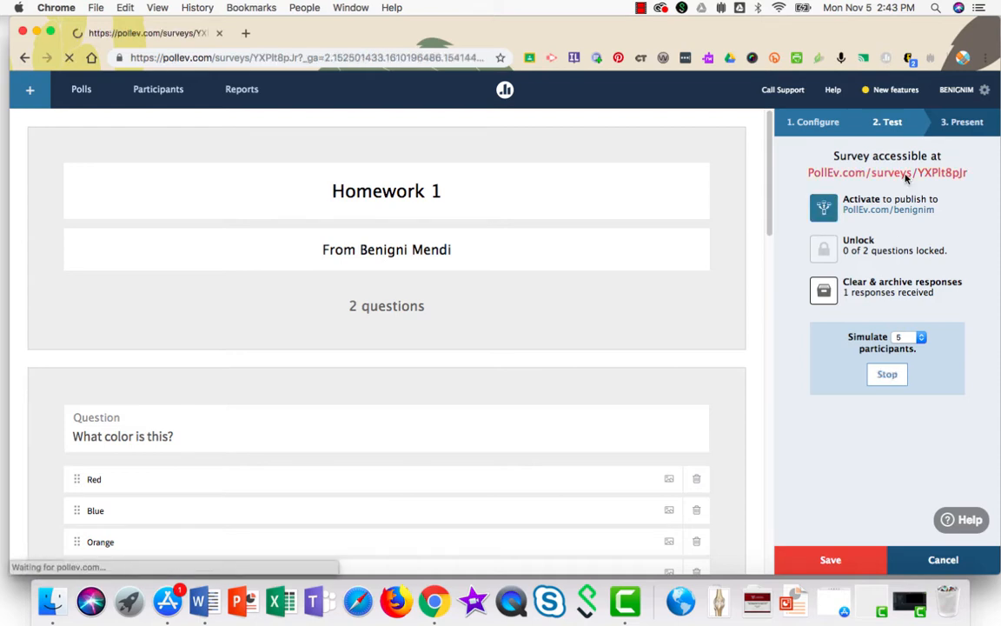
- Take the Homework 1 survey as a participant, answer Blue, and finish at 'All done!'
{"action": "left_click", "coordinate": [905, 172]}
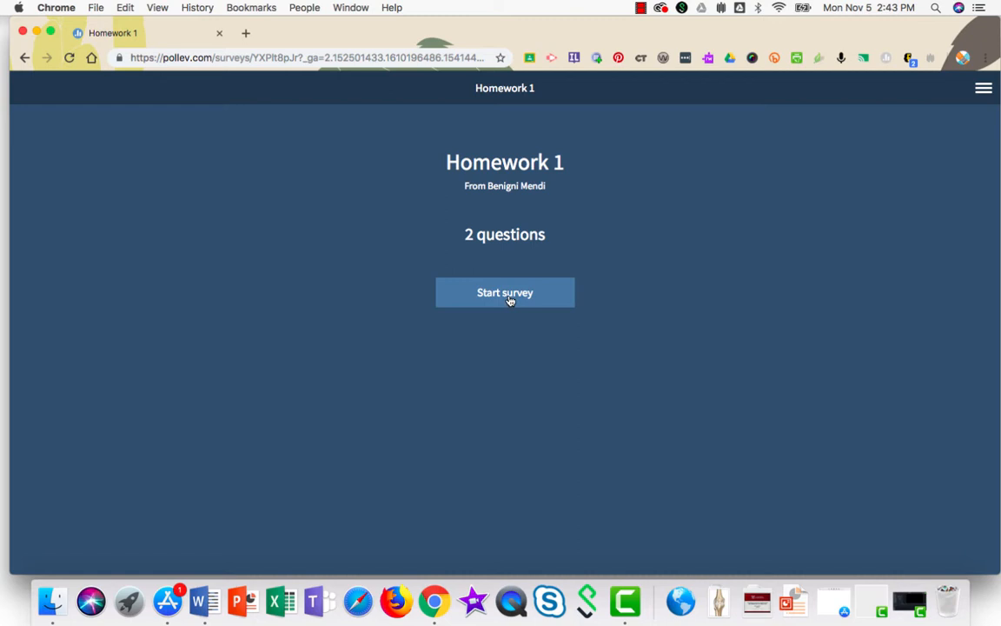
{"action": "left_click", "coordinate": [503, 292]}
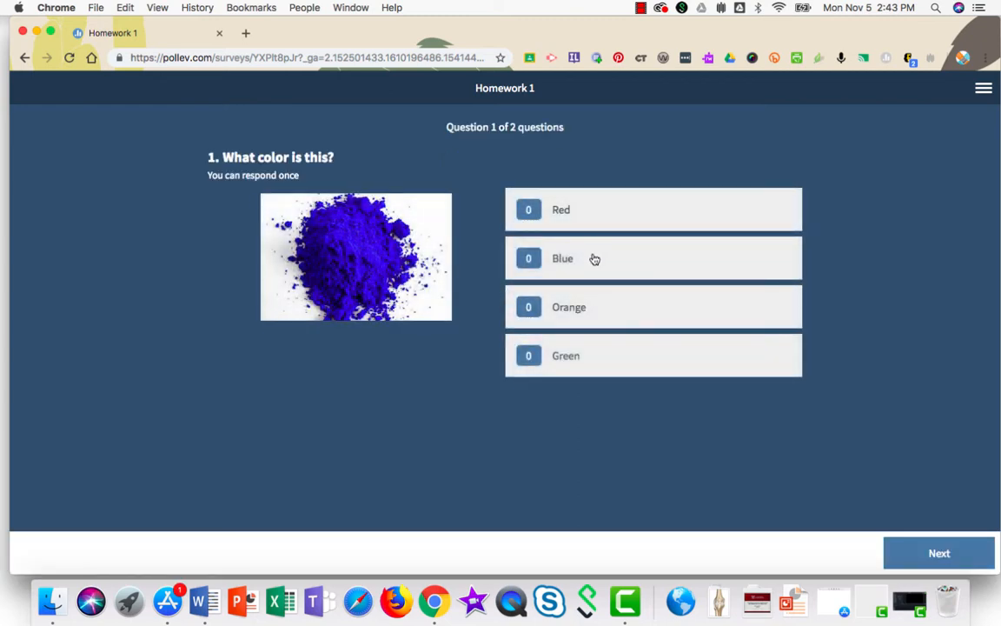
{"action": "left_click", "coordinate": [654, 257]}
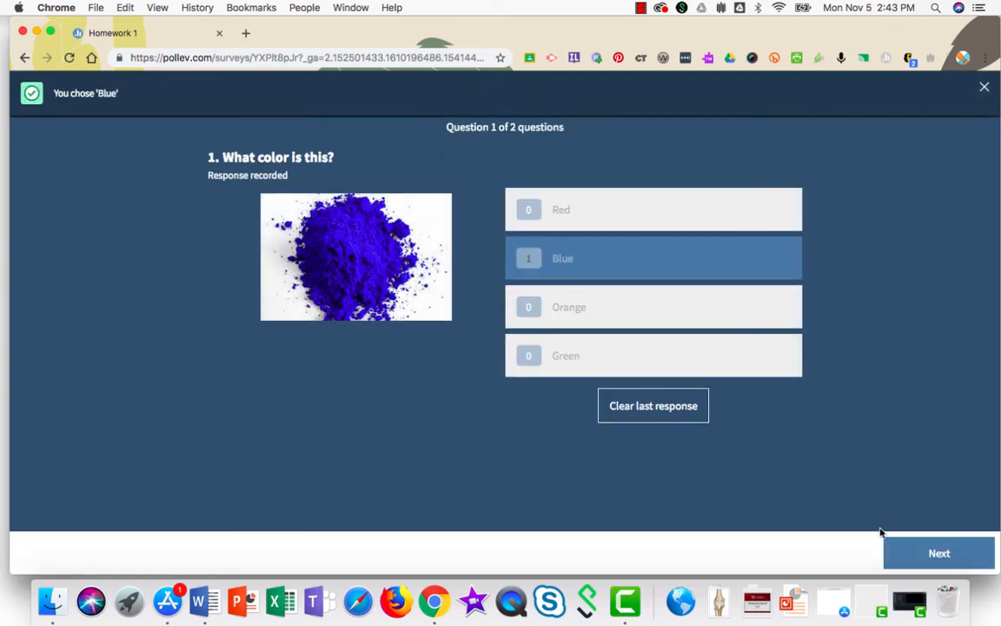
{"action": "left_click", "coordinate": [938, 553]}
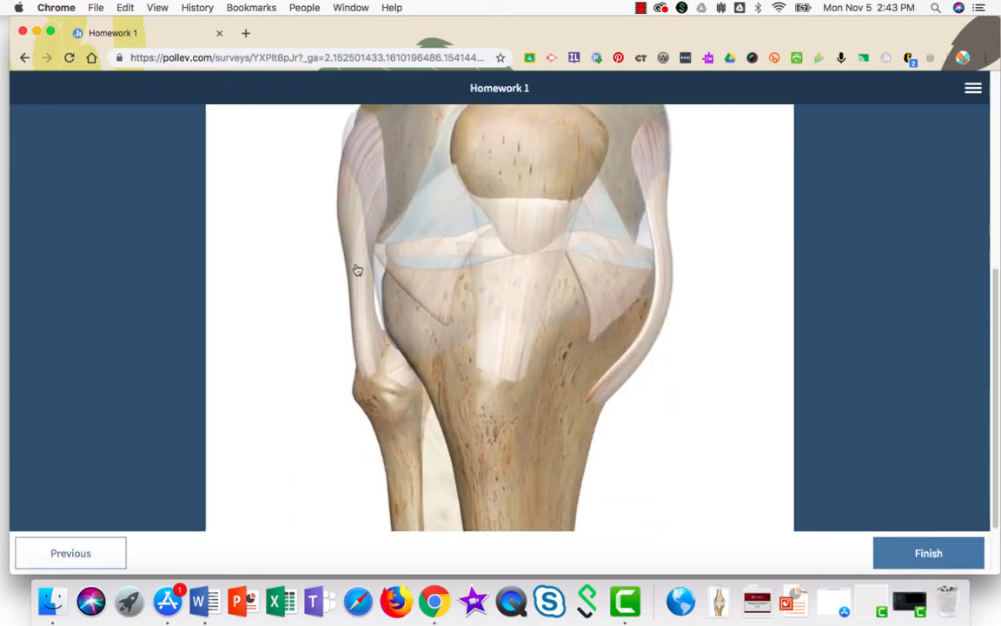
{"action": "left_click", "coordinate": [933, 553]}
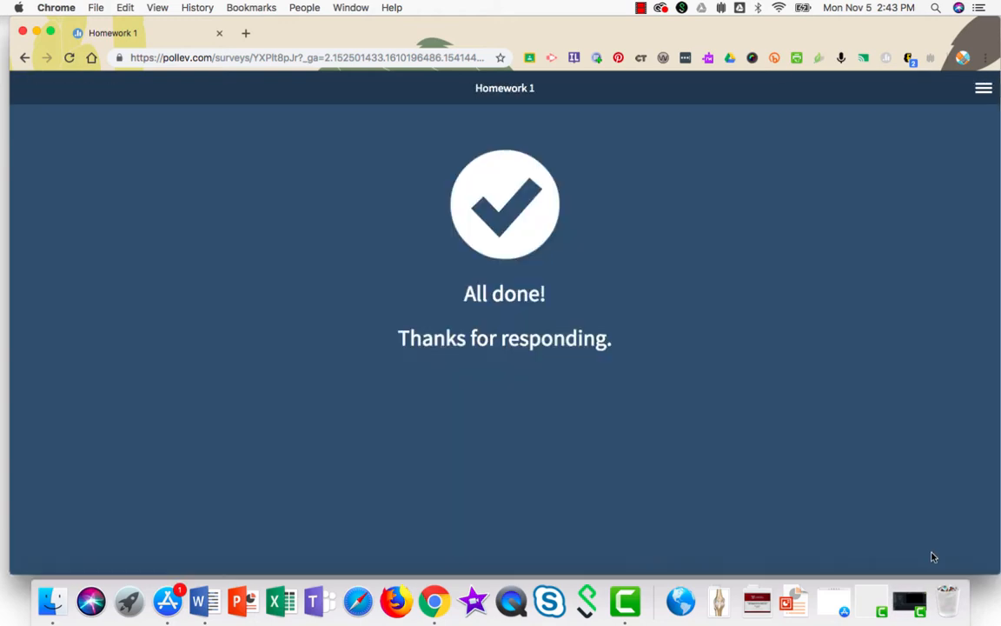